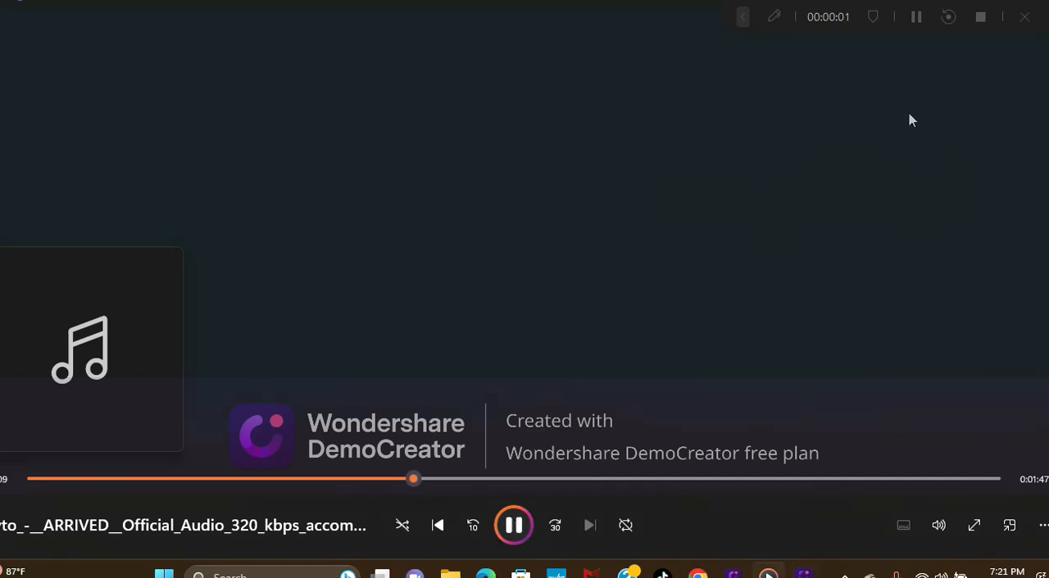
pyautogui.moveTo(916, 16)
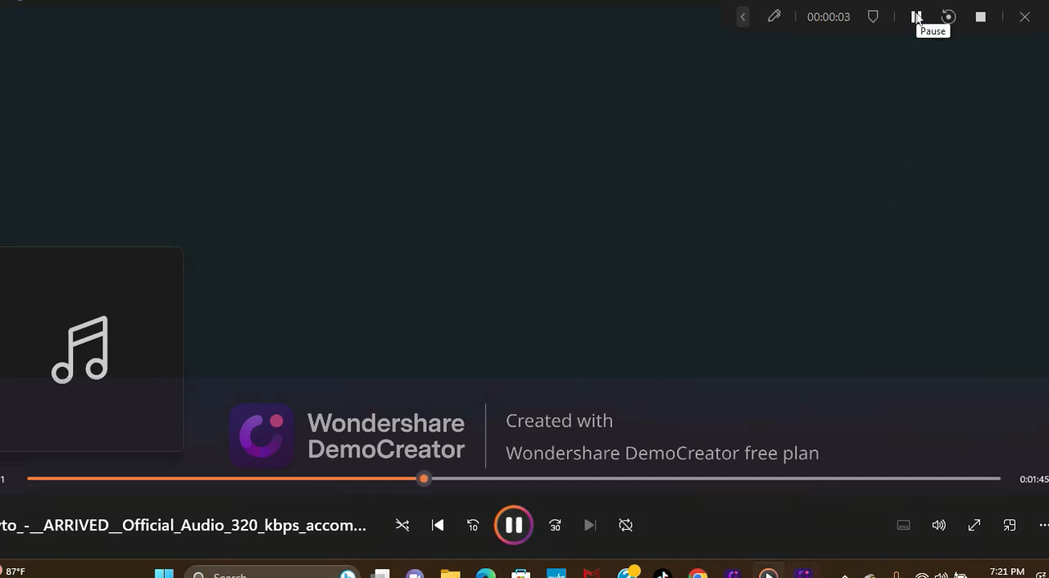